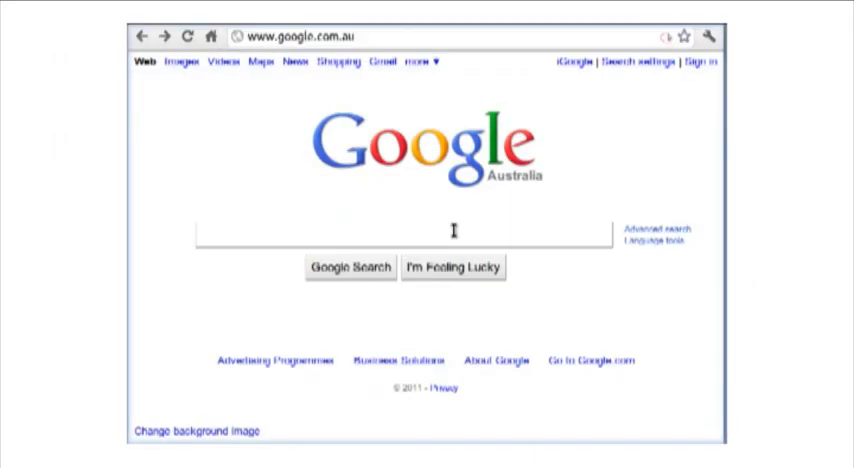
# - Search Google for 'docs' and reach the Google Docs sign-in page
pyautogui.write('docs')
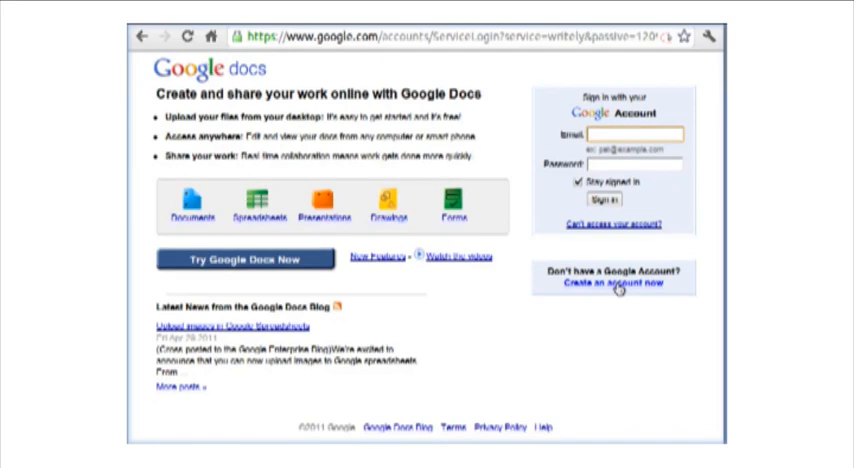
# - Start a new account and fill in email, password, birthday and word verification down to the Terms of Service
pyautogui.click(612, 280)
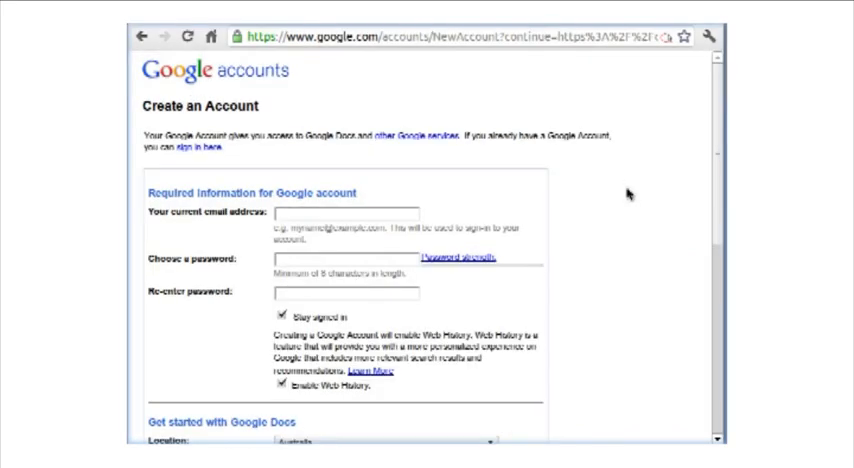
pyautogui.scroll(-3)
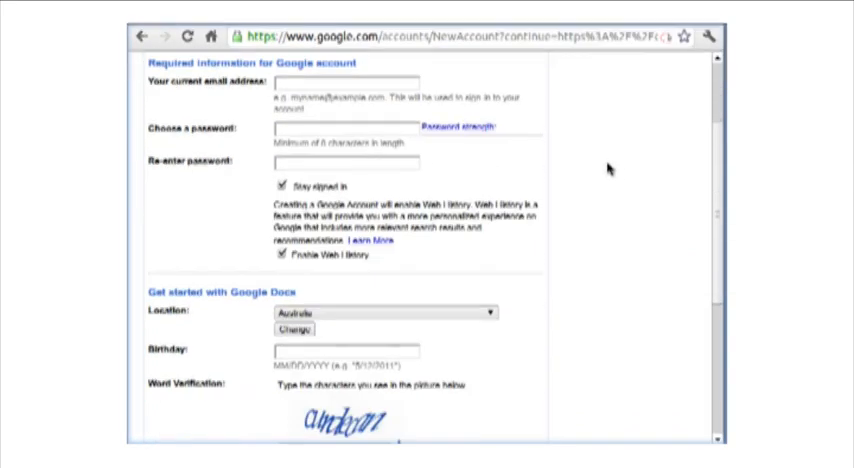
pyautogui.write('you')
pyautogui.write('cwdcan')
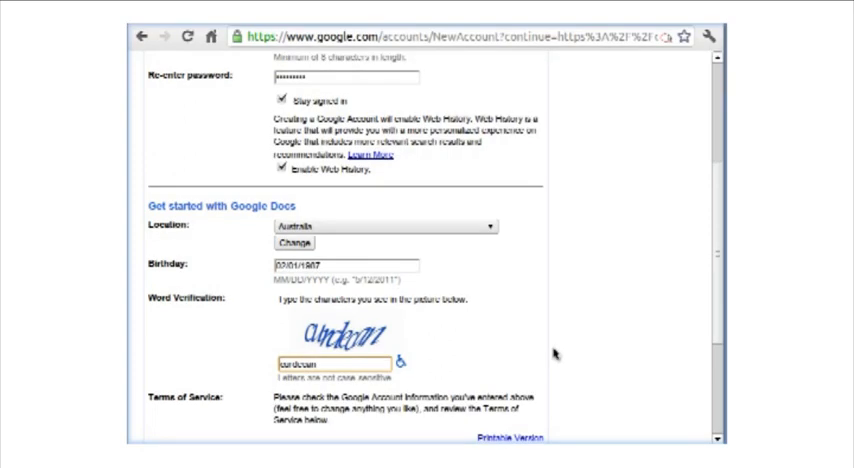
pyautogui.scroll(-3)
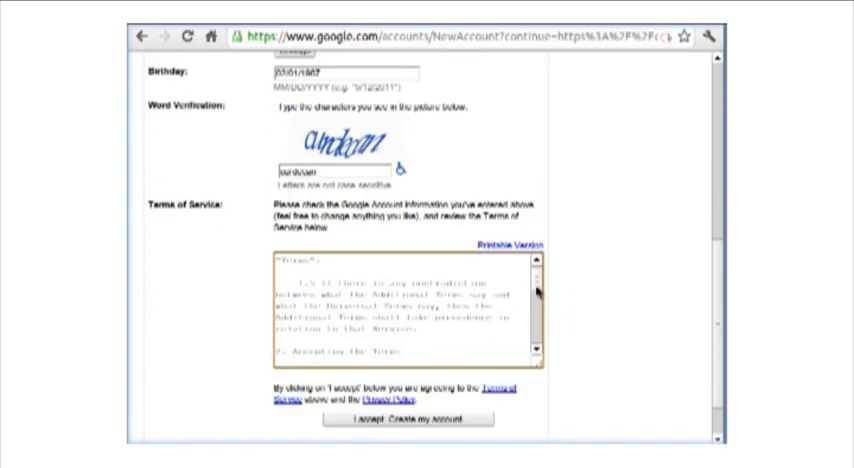
# - Accept the terms, create the account and verify the Hotmail address via Windows Live Messenger
pyautogui.click(408, 420)
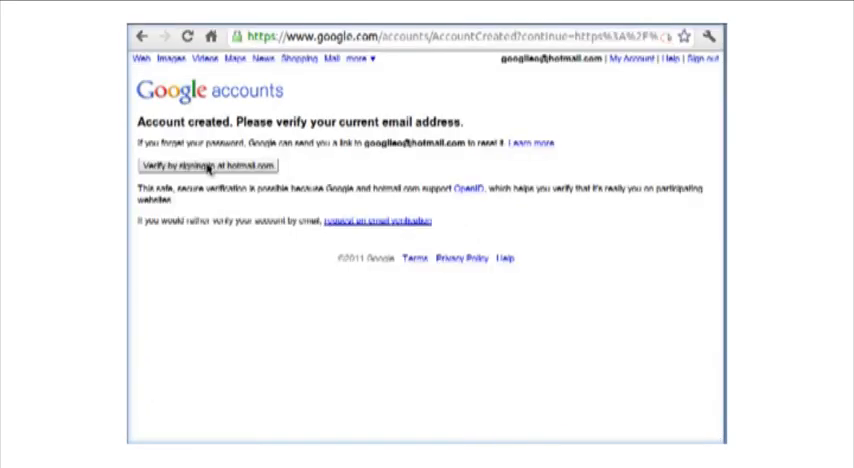
pyautogui.click(204, 164)
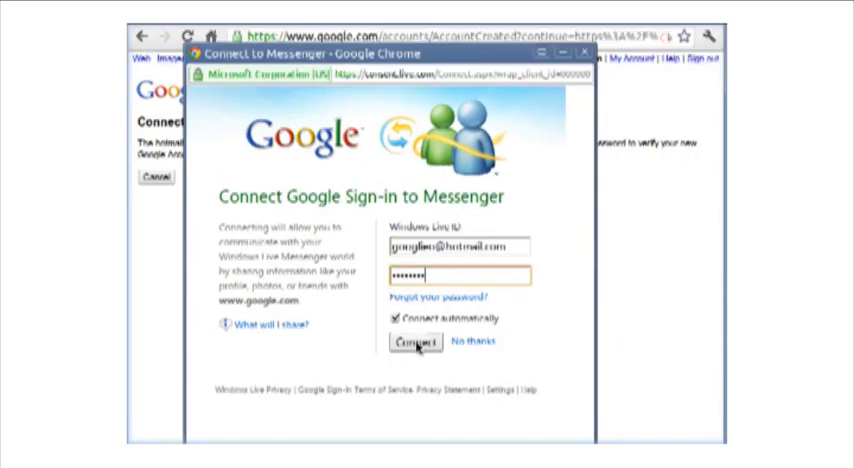
pyautogui.click(412, 344)
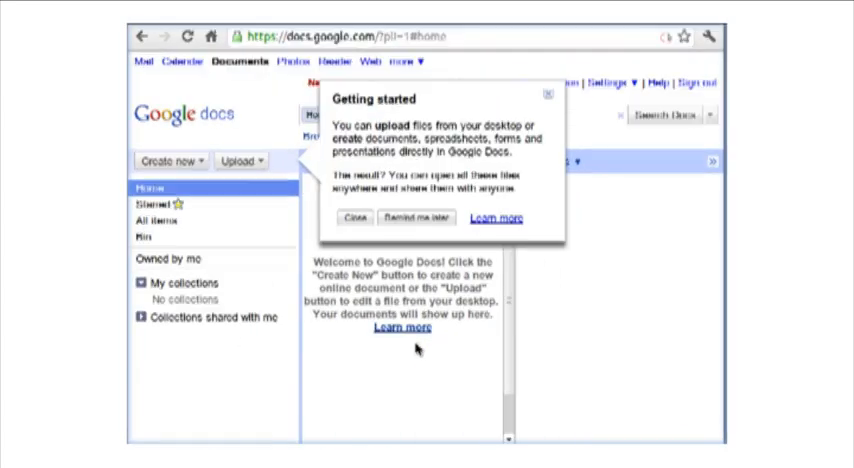
# - Dismiss the Getting started box and begin a new document reading 'Hey - ed'
pyautogui.click(356, 216)
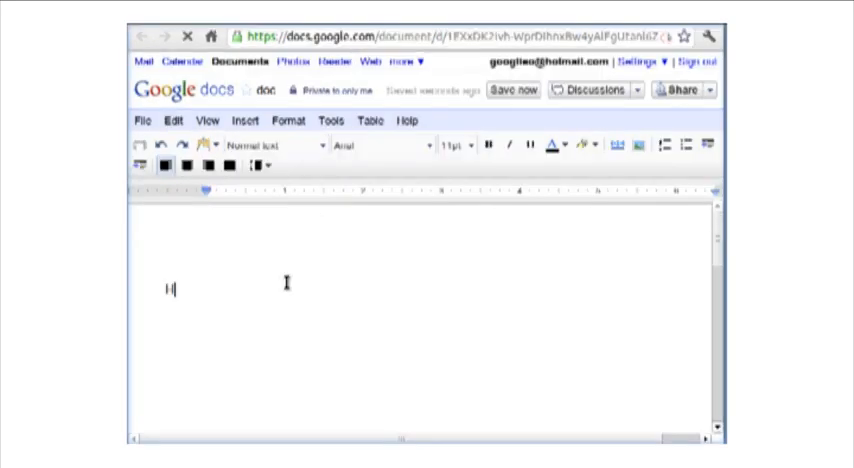
pyautogui.write('Hey - ed')
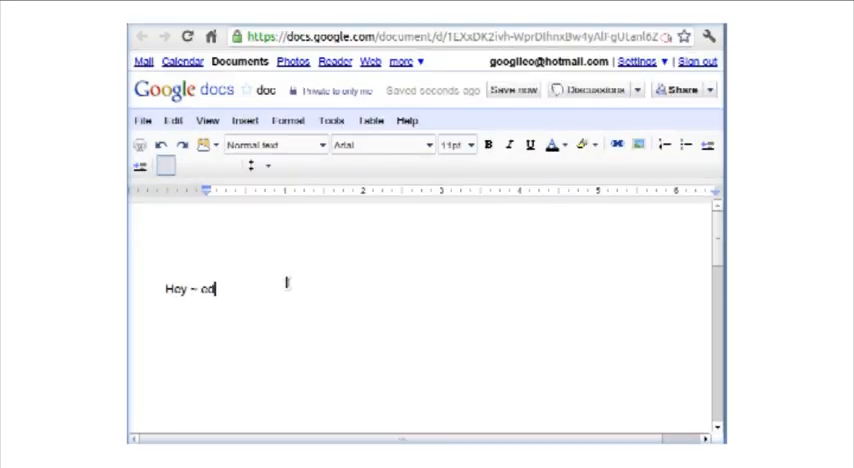